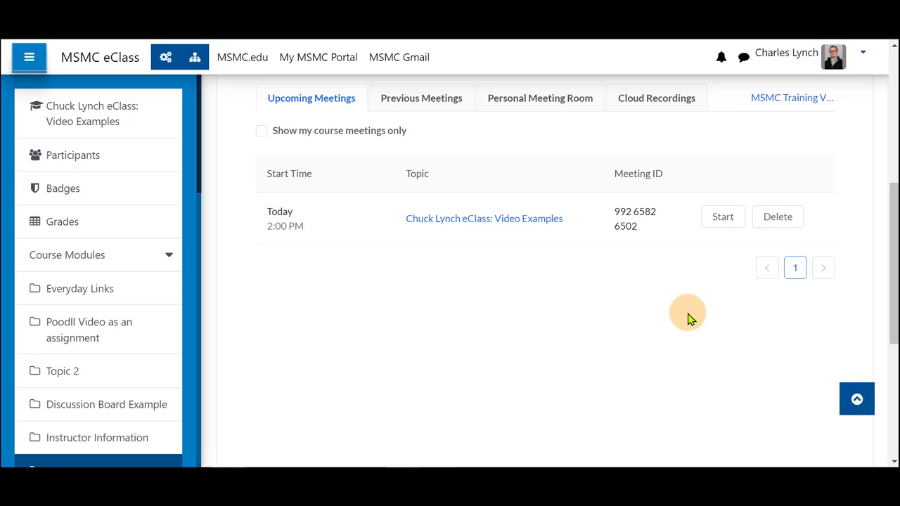
- Start today's Chuck Lynch eClass: Video Examples meeting from the Upcoming Meetings list
click(723, 217)
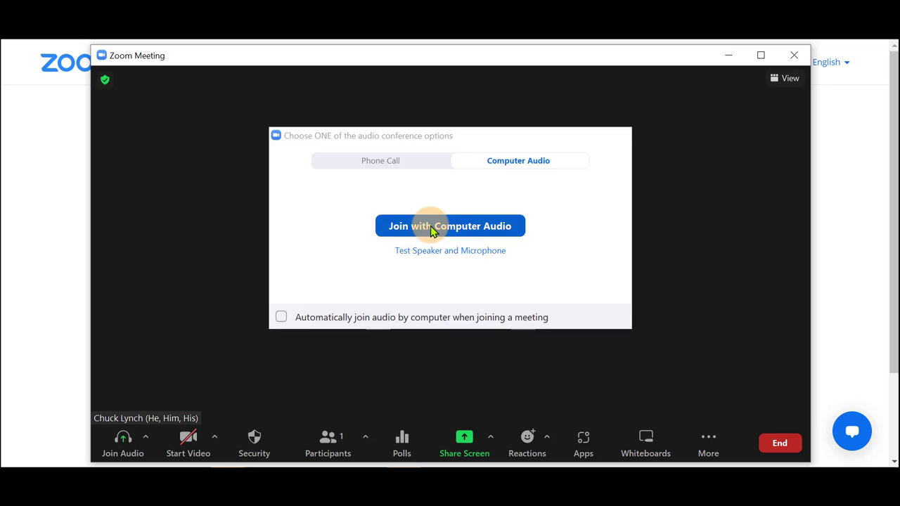
- Join the meeting audio through the computer
click(709, 443)
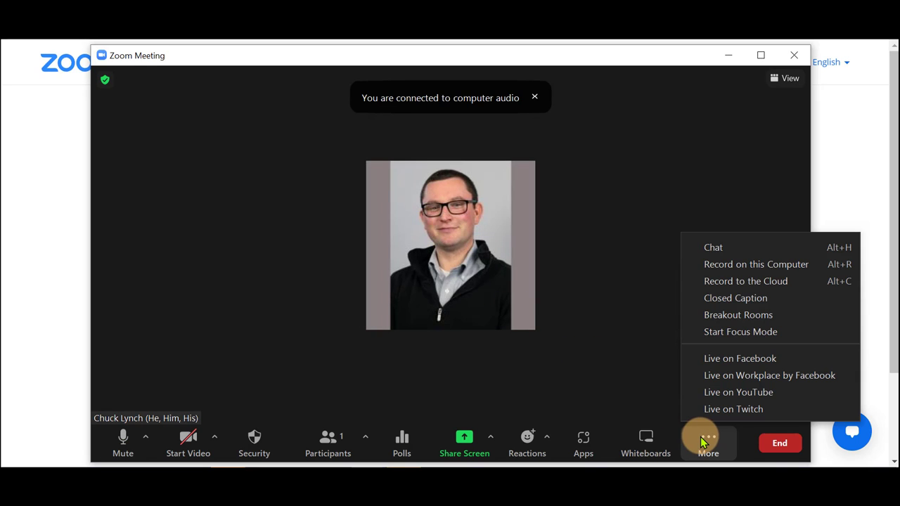
mouse_move(677, 443)
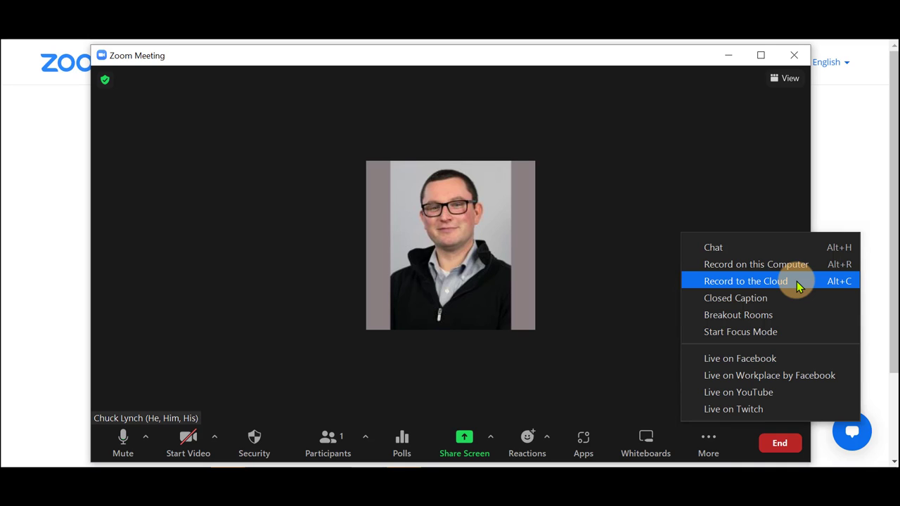
- Begin a cloud recording of the meeting from the More menu
click(745, 281)
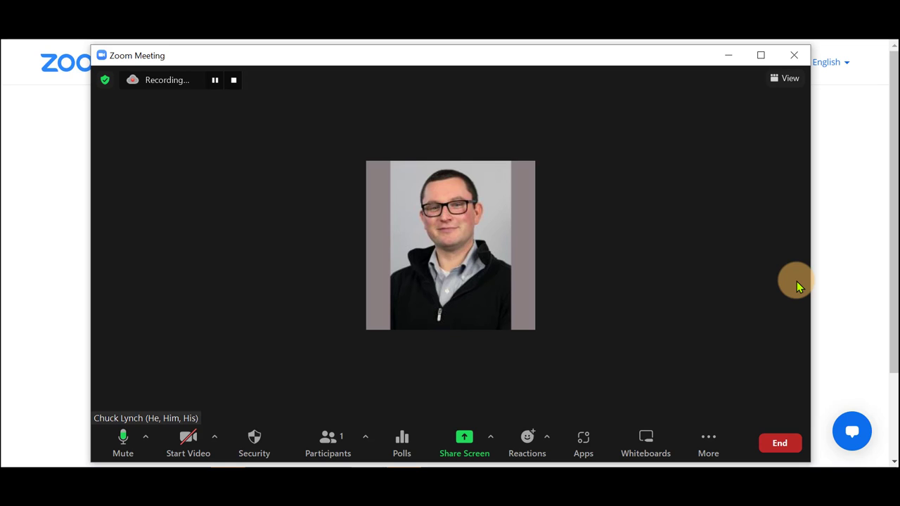
mouse_move(104, 104)
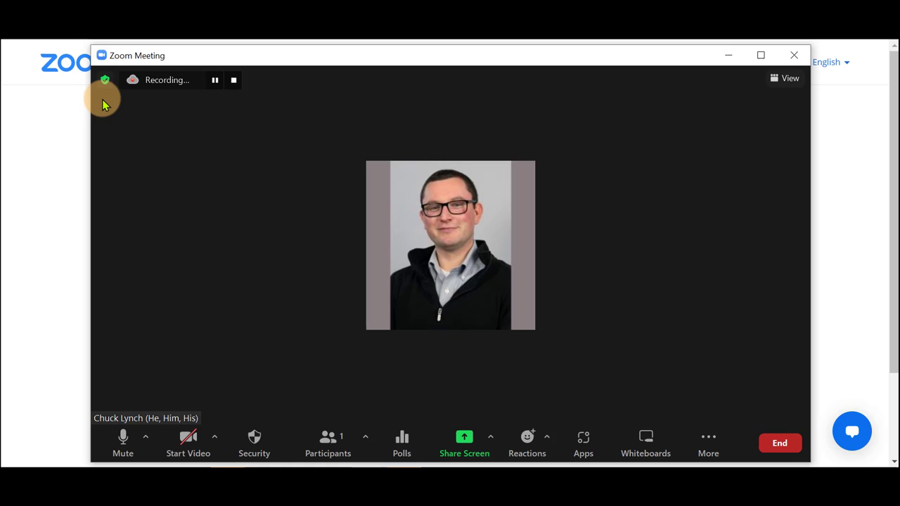
mouse_move(161, 119)
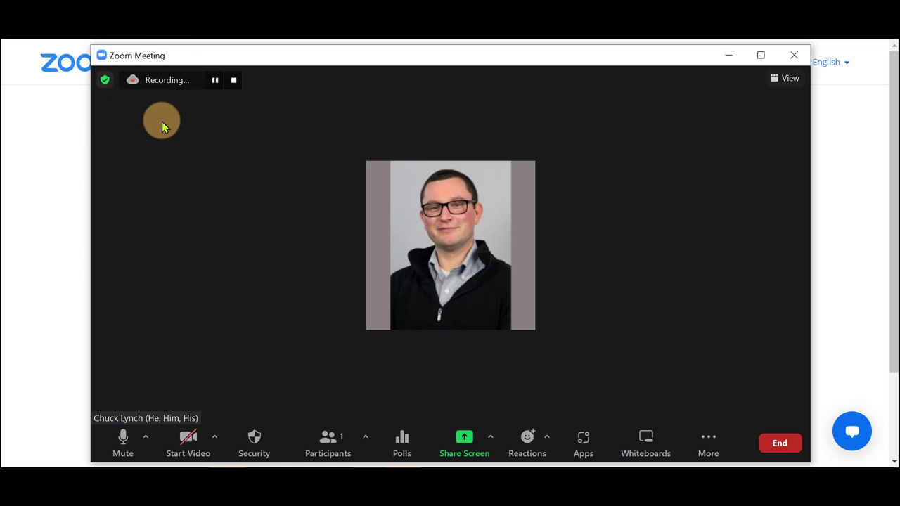
mouse_move(143, 92)
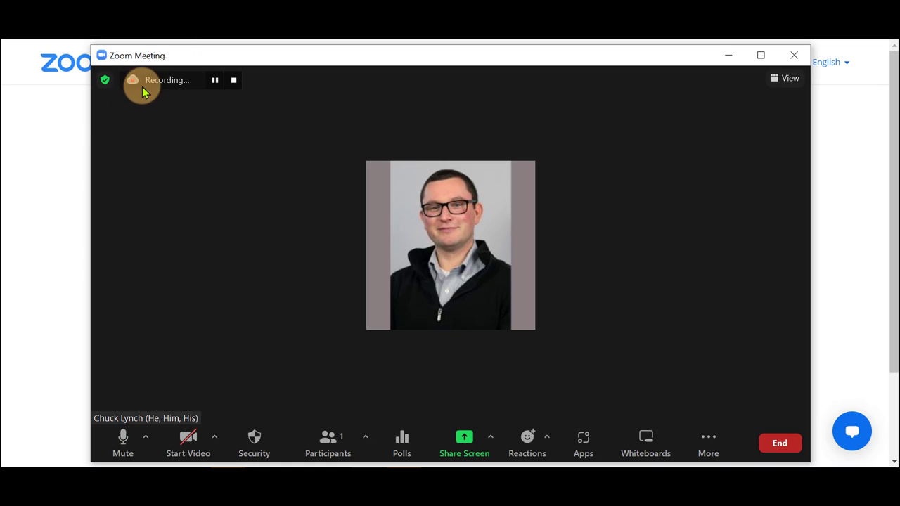
mouse_move(133, 86)
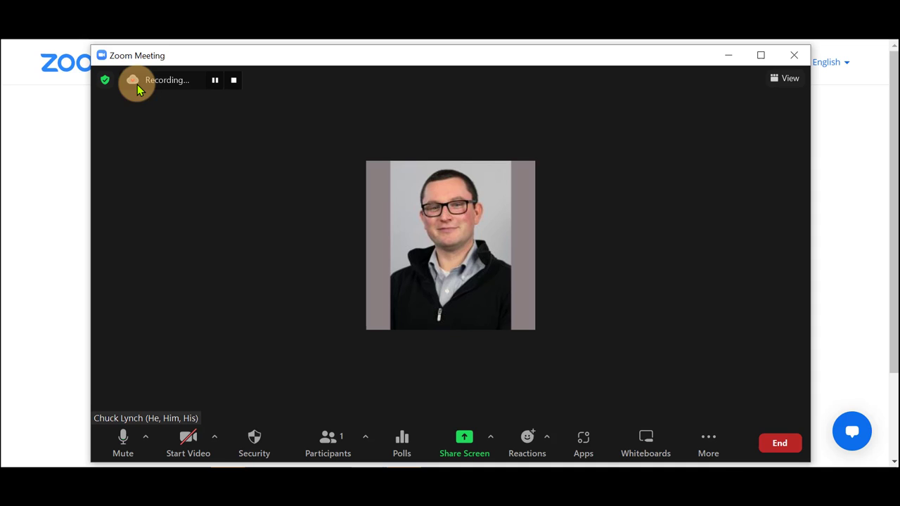
mouse_move(172, 115)
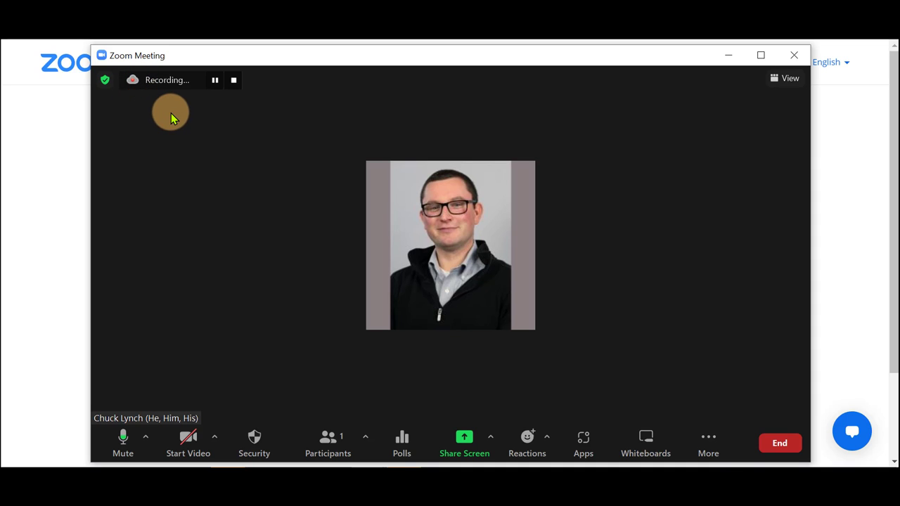
mouse_move(225, 110)
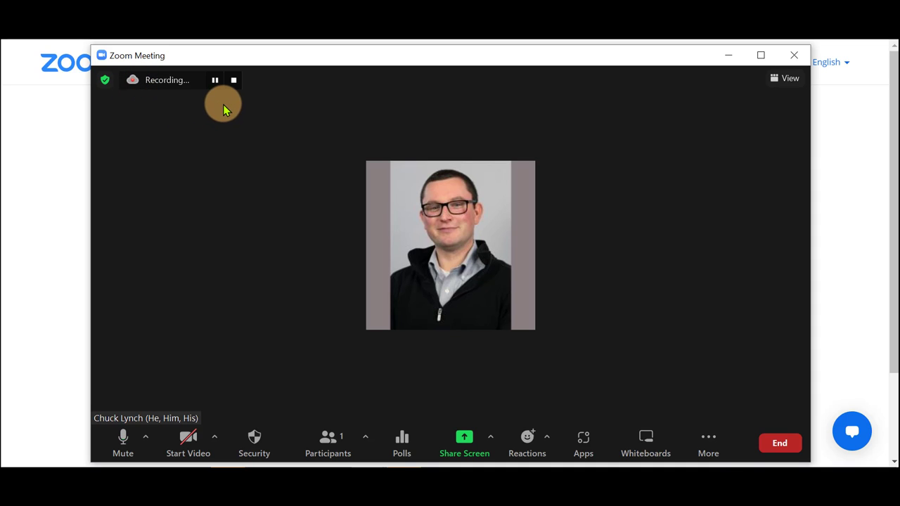
click(215, 78)
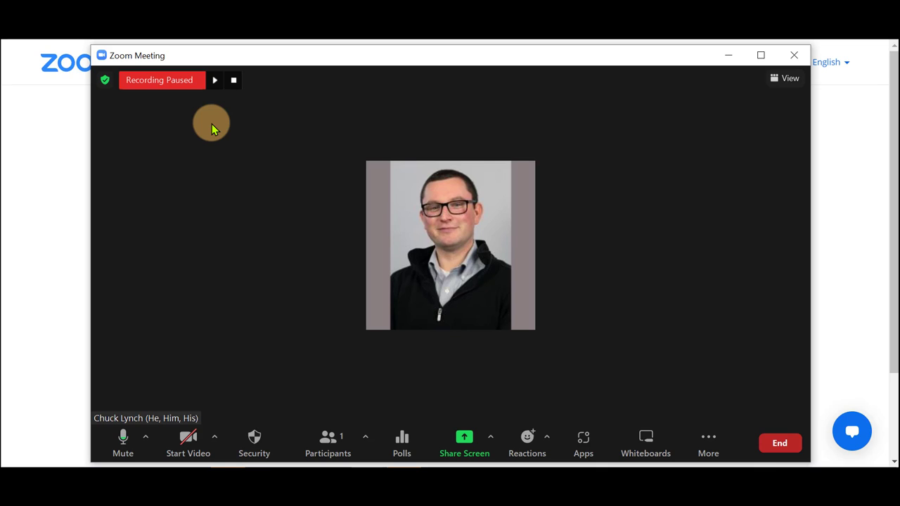
mouse_move(213, 79)
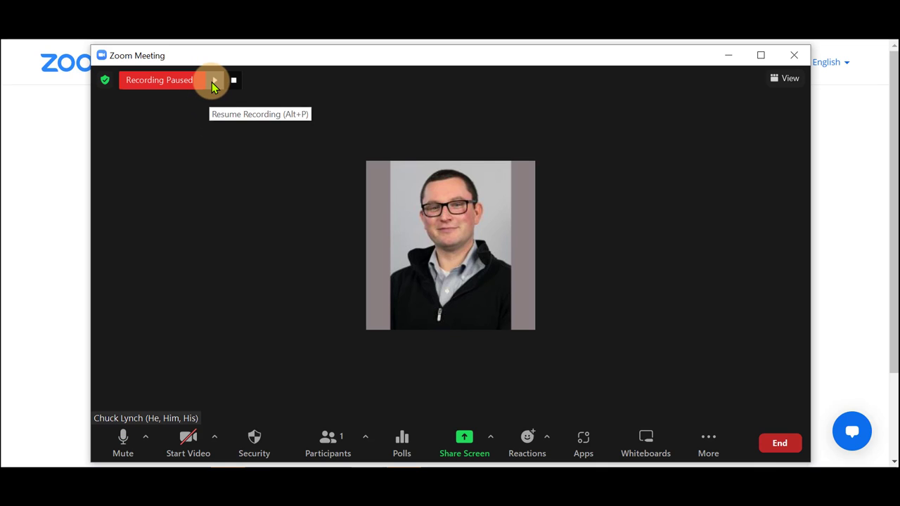
click(213, 79)
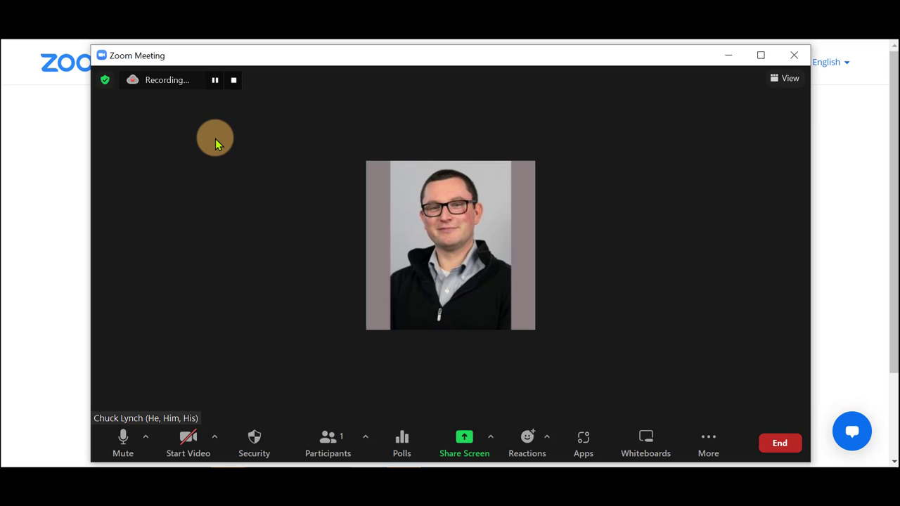
- Stop the cloud recording and confirm, leaving the meeting running unrecorded
click(233, 79)
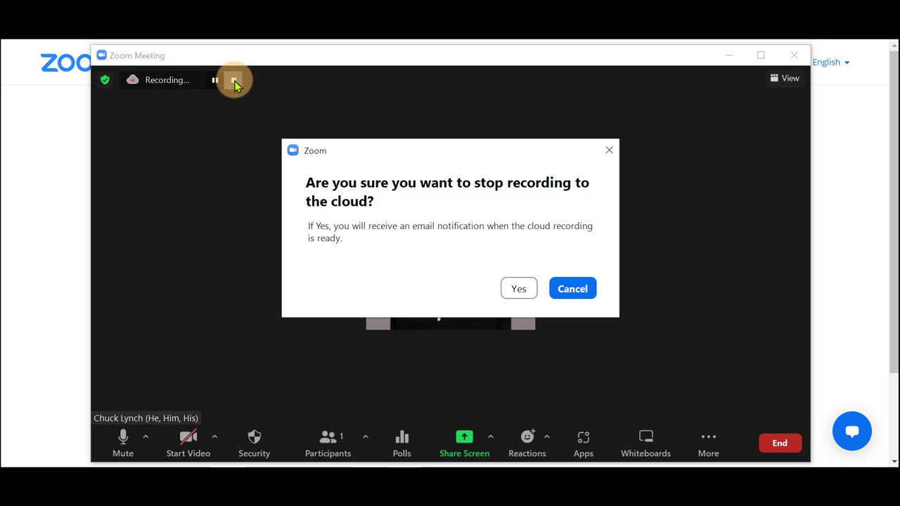
mouse_move(415, 266)
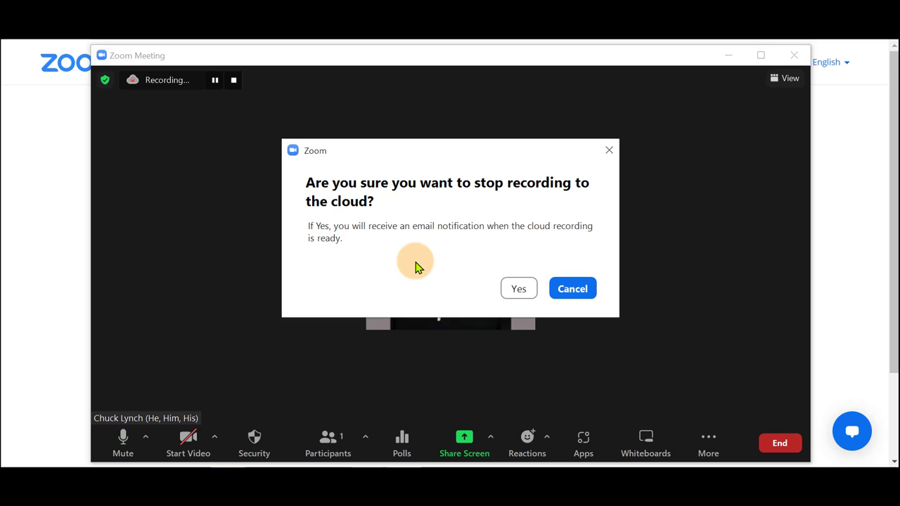
mouse_move(489, 289)
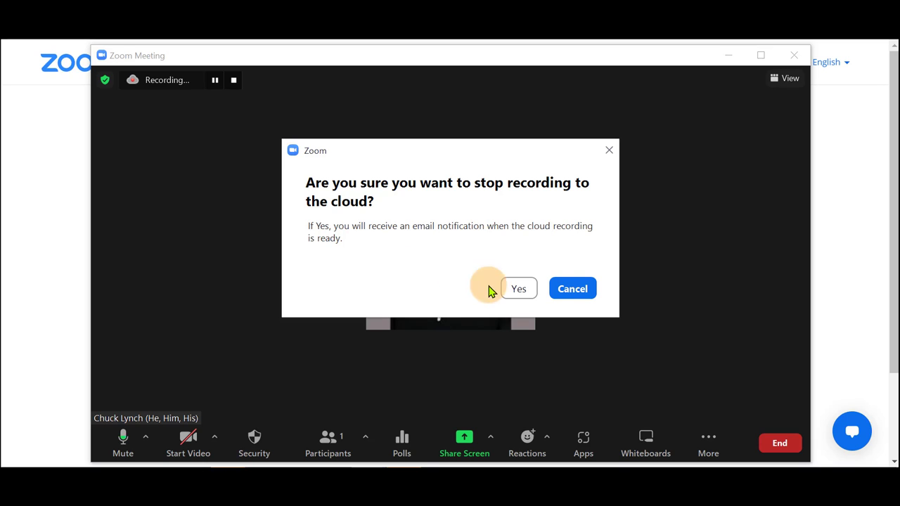
click(519, 288)
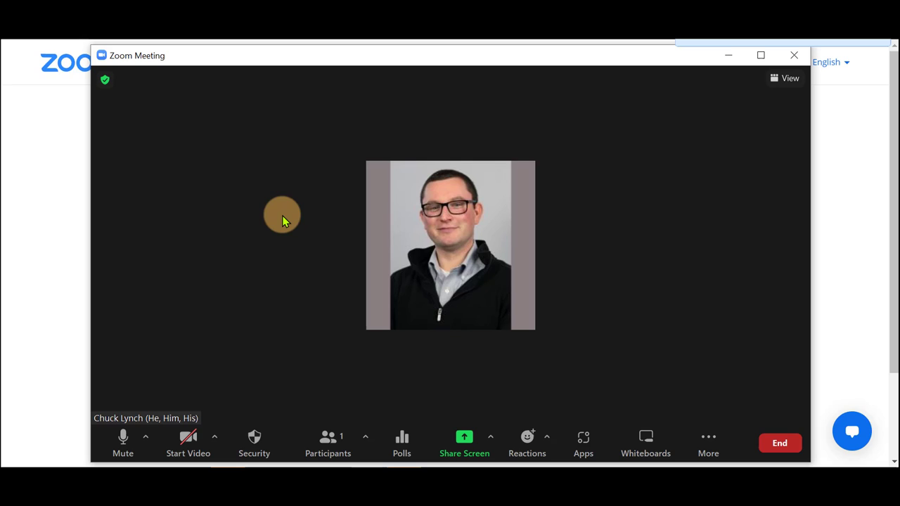
mouse_move(239, 175)
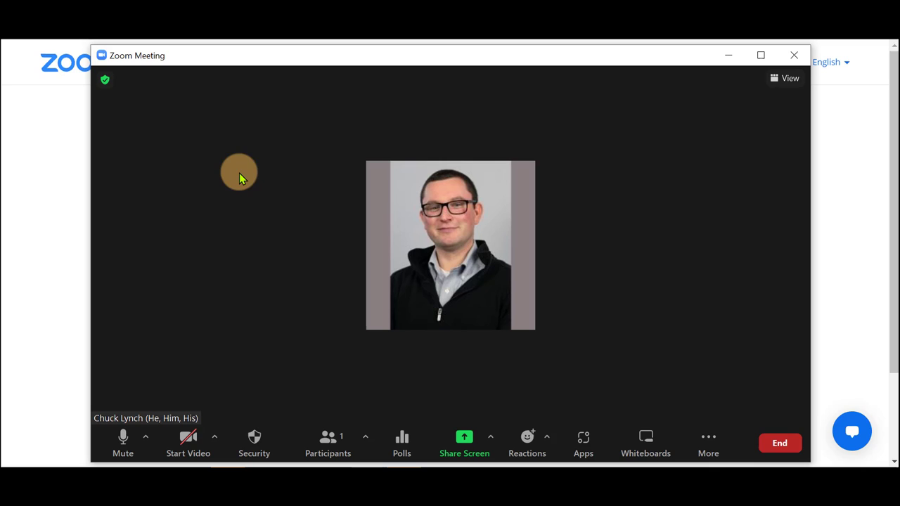
click(709, 443)
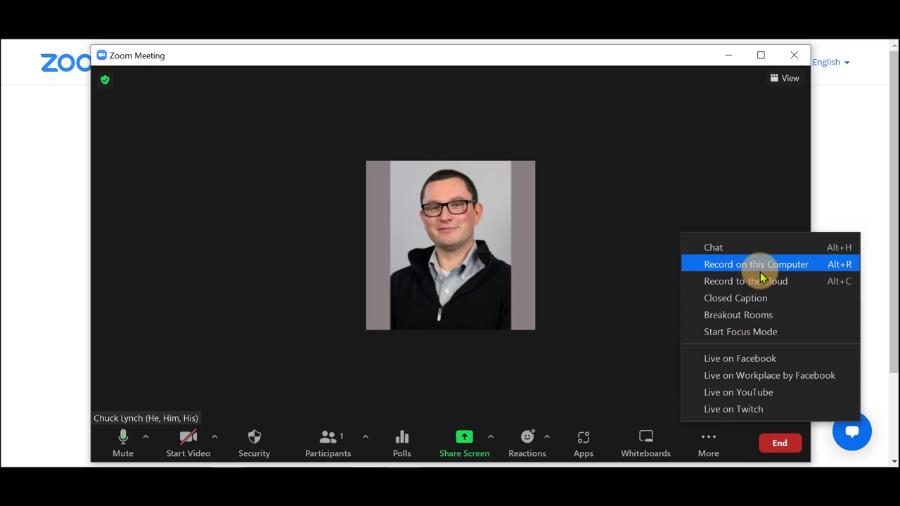
- Start a local recording on this computer, then pause and resume it
click(756, 264)
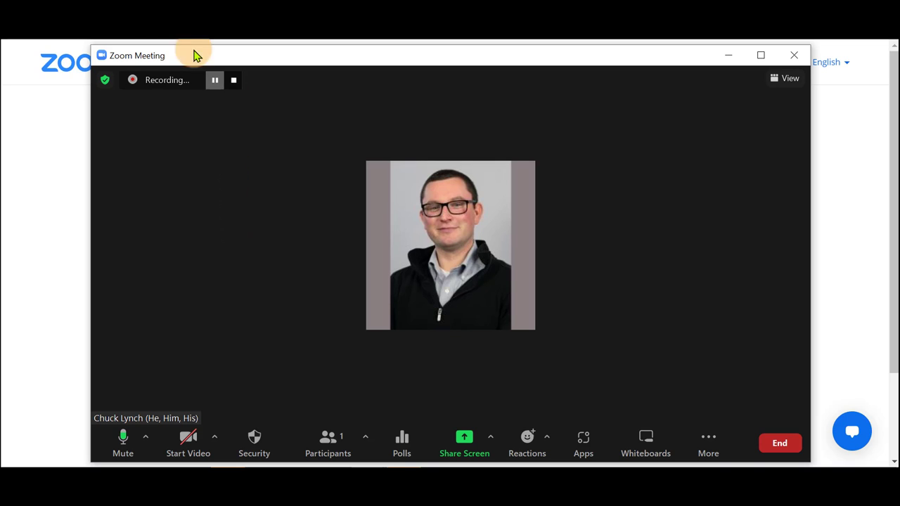
mouse_move(138, 86)
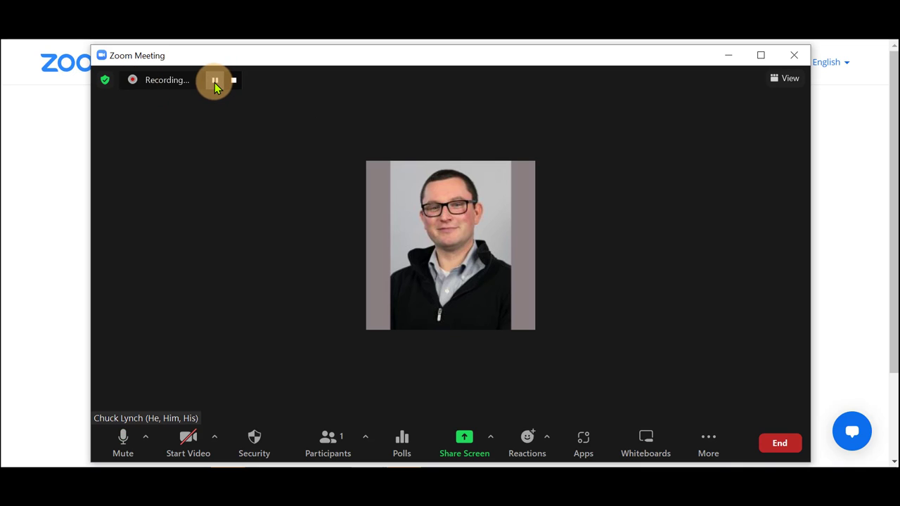
click(216, 79)
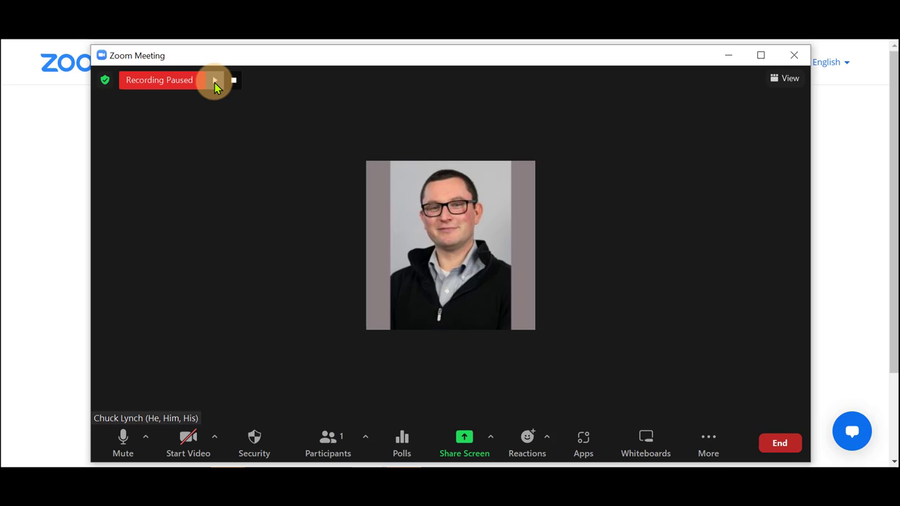
click(216, 79)
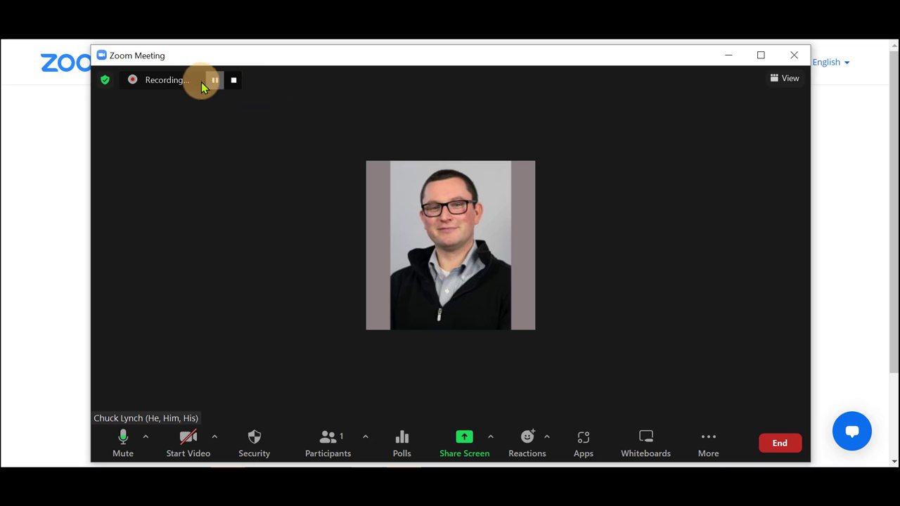
mouse_move(133, 85)
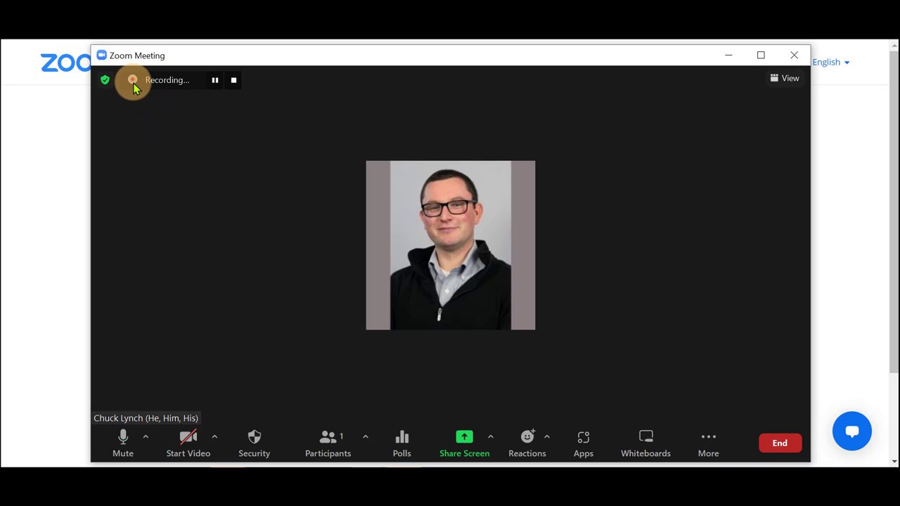
mouse_move(141, 90)
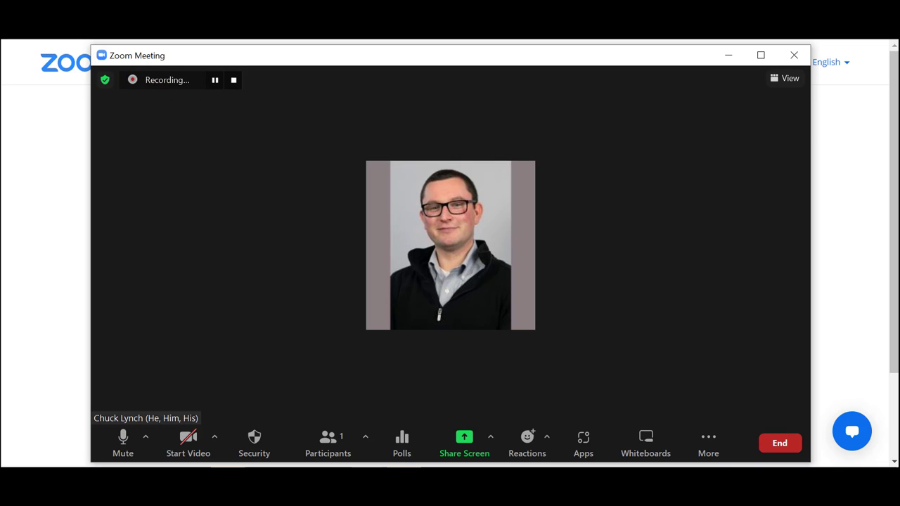
- Mute the microphone and stop the local recording so its files are saved
click(122, 439)
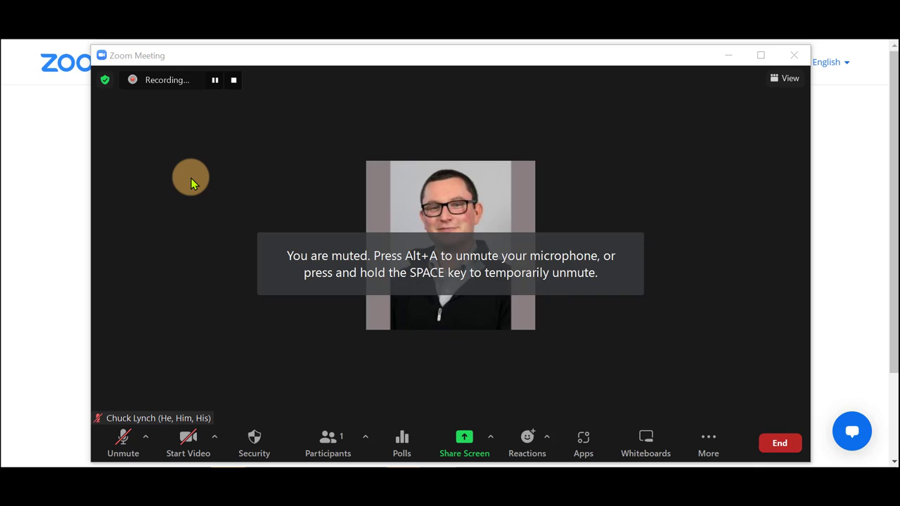
mouse_move(233, 78)
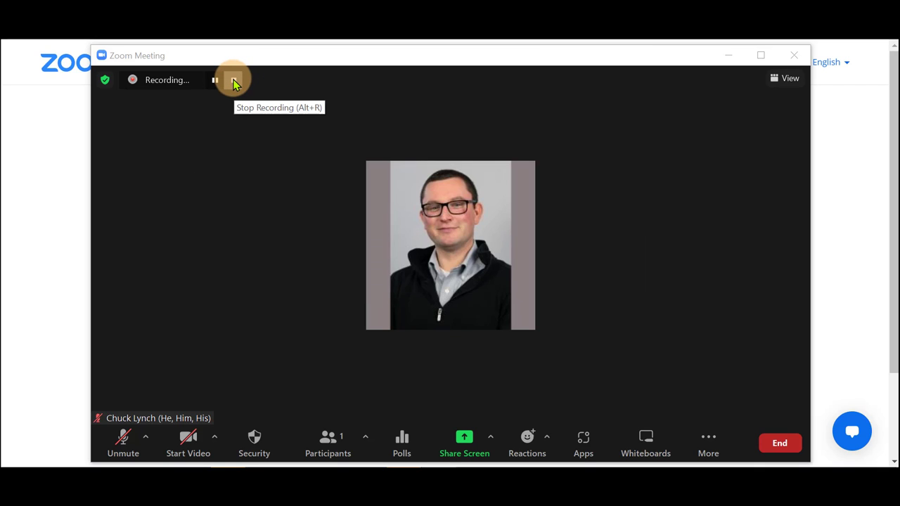
click(233, 79)
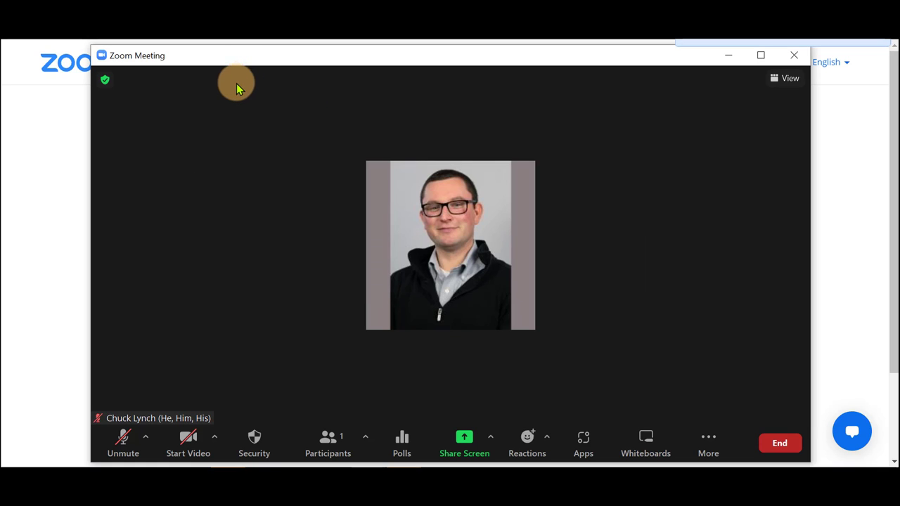
click(779, 443)
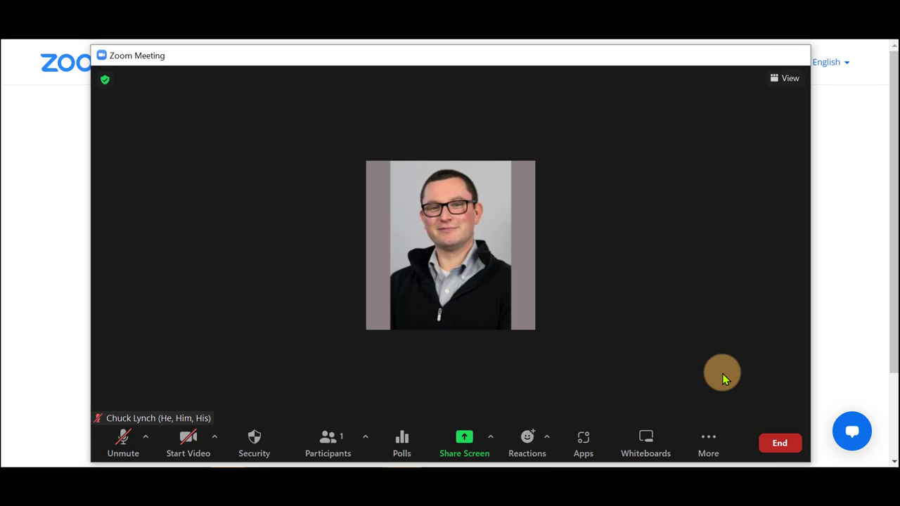
click(779, 443)
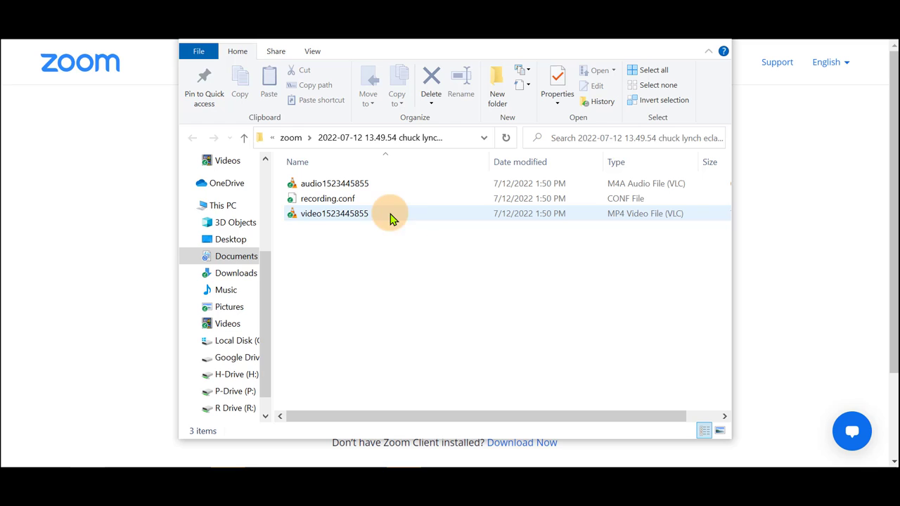
mouse_move(443, 56)
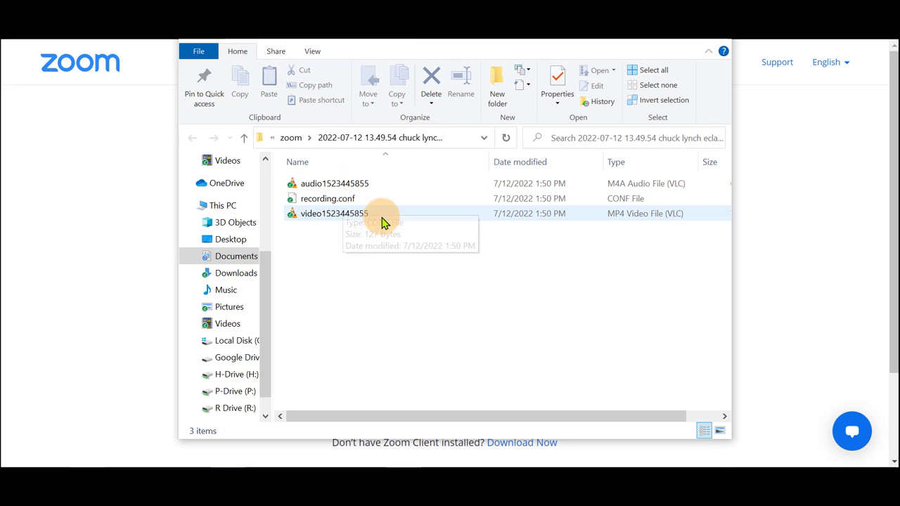
mouse_move(385, 213)
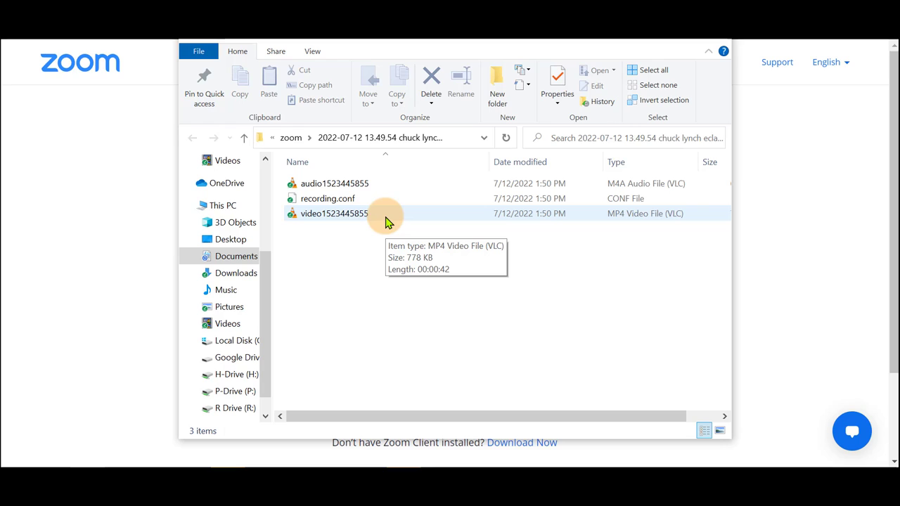
- Select the recorded MP4 video file (about 778 KB, 42 seconds) in the Zoom recording folder
click(334, 214)
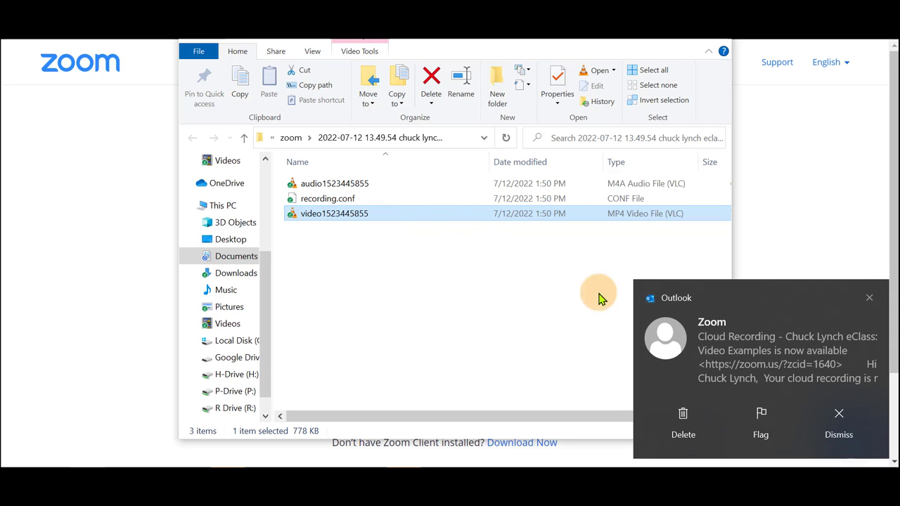
mouse_move(756, 294)
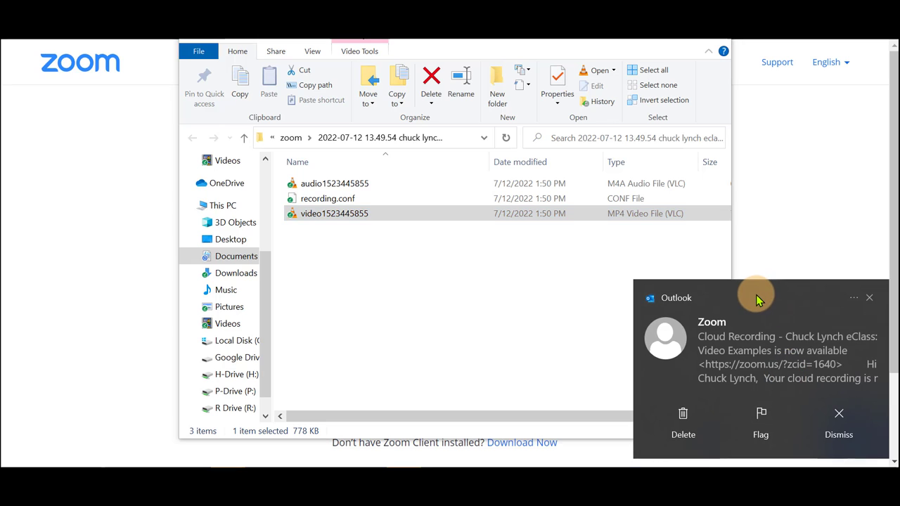
click(838, 422)
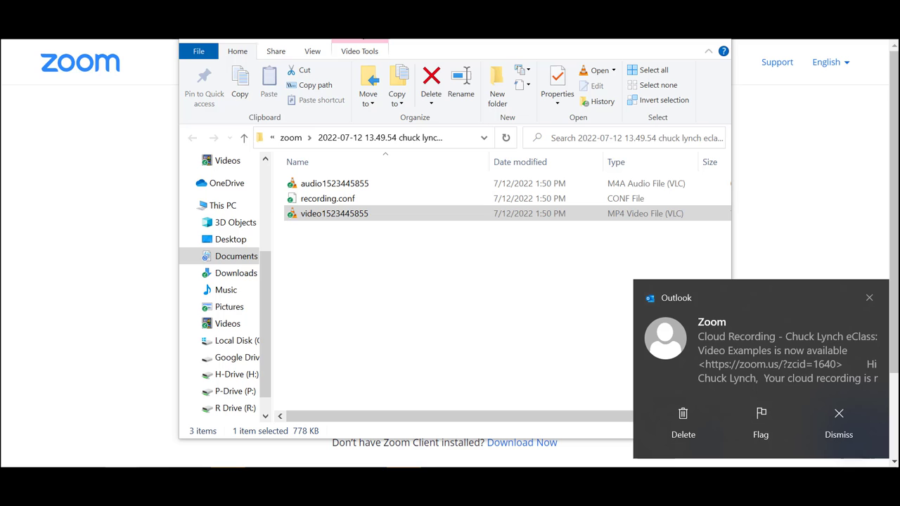
click(773, 350)
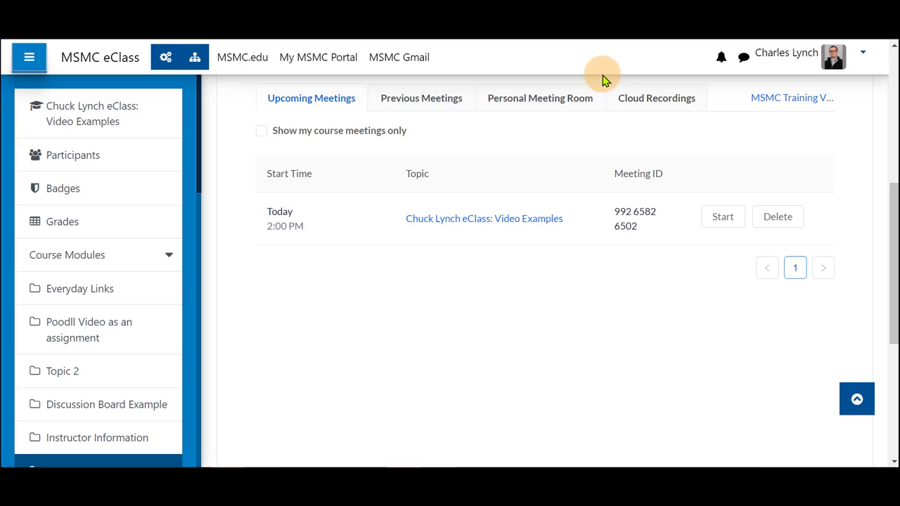
- View the 1:47 PM cloud recording's details with its Recording-1 and Audio only-1 files
click(655, 98)
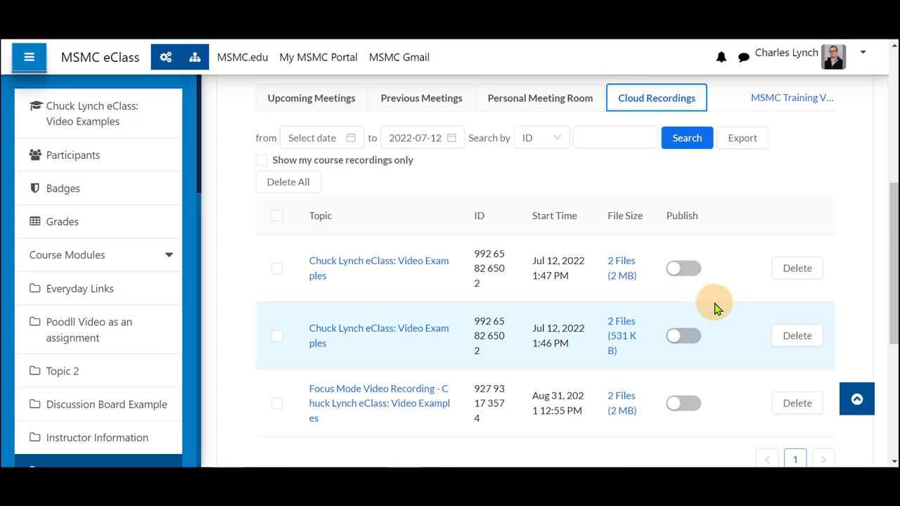
mouse_move(570, 270)
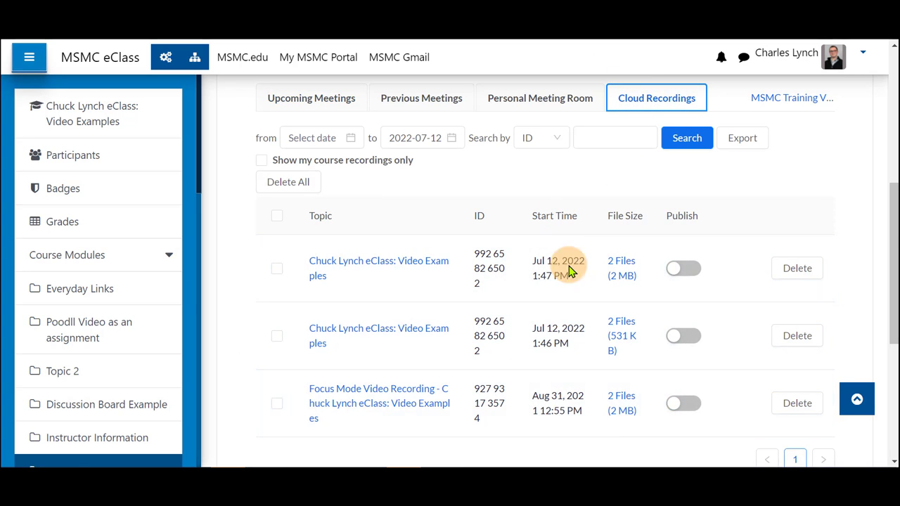
mouse_move(738, 306)
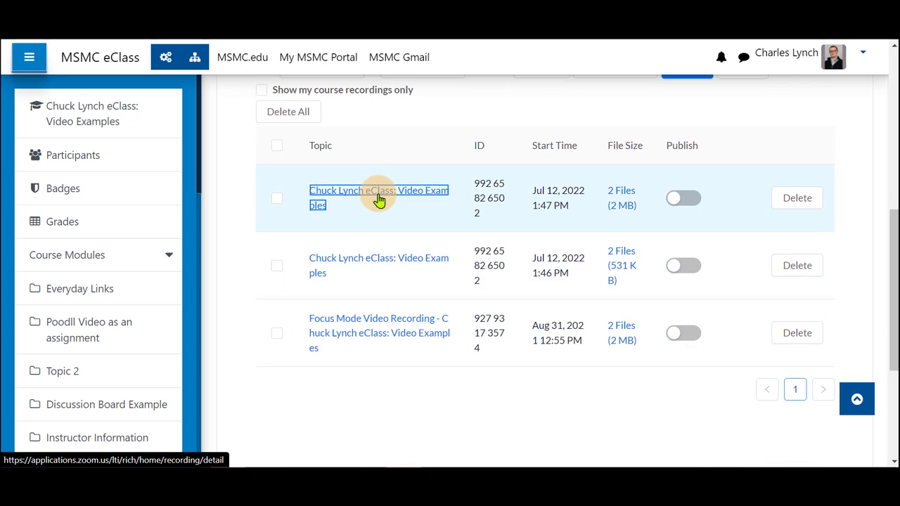
click(378, 196)
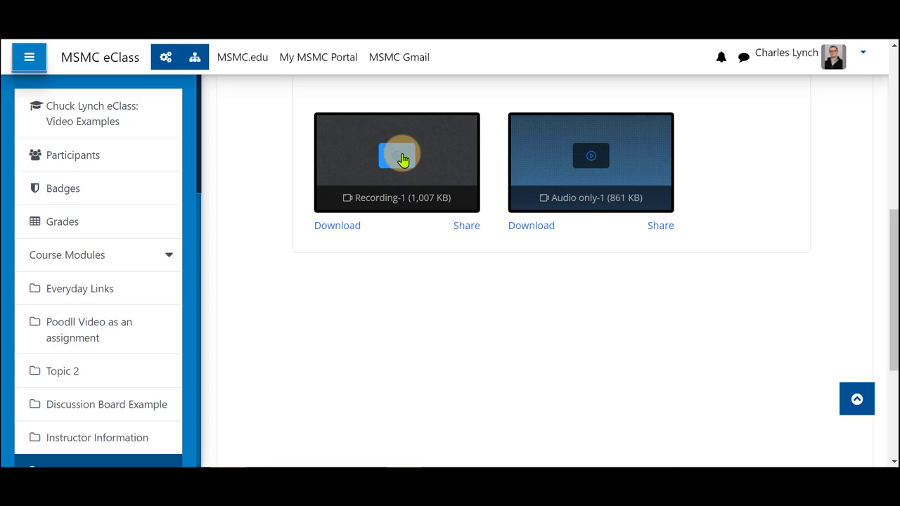
mouse_move(560, 180)
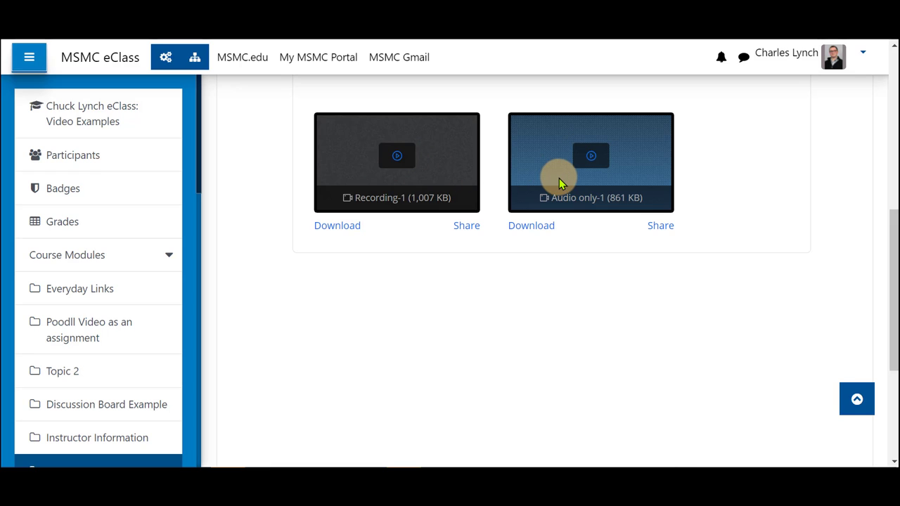
mouse_move(386, 166)
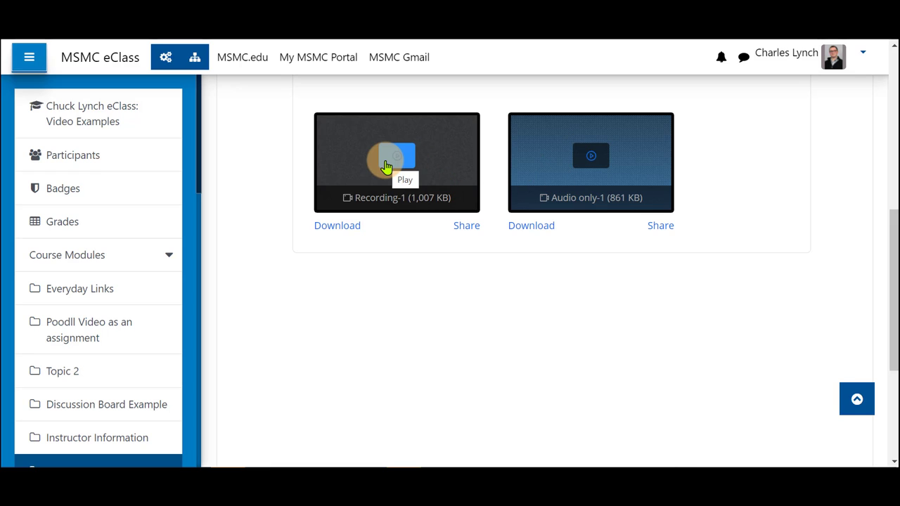
mouse_move(503, 211)
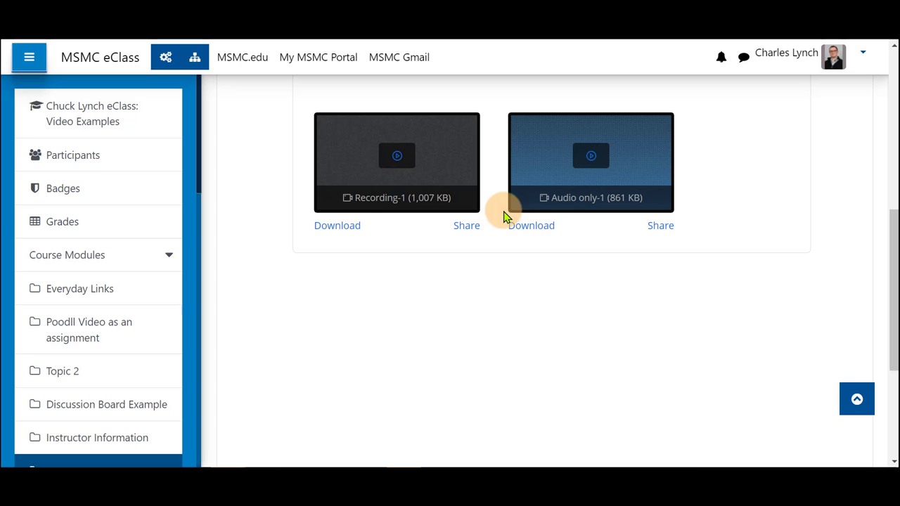
mouse_move(459, 236)
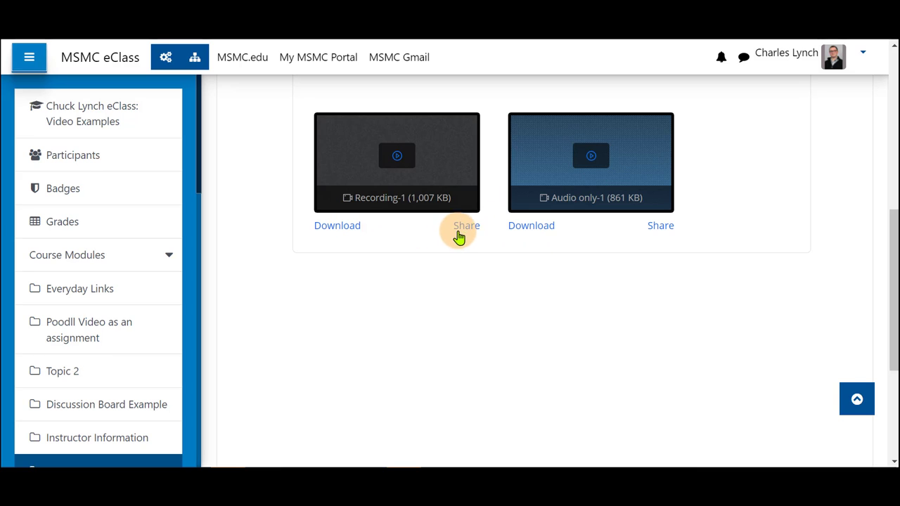
right_click(458, 232)
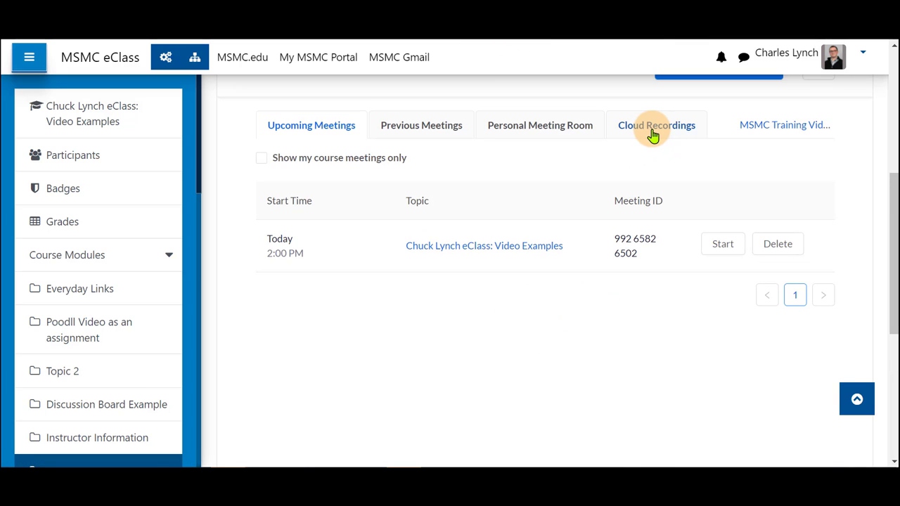
- Switch on Publish for the July 12 cloud recordings so students can see them
click(655, 124)
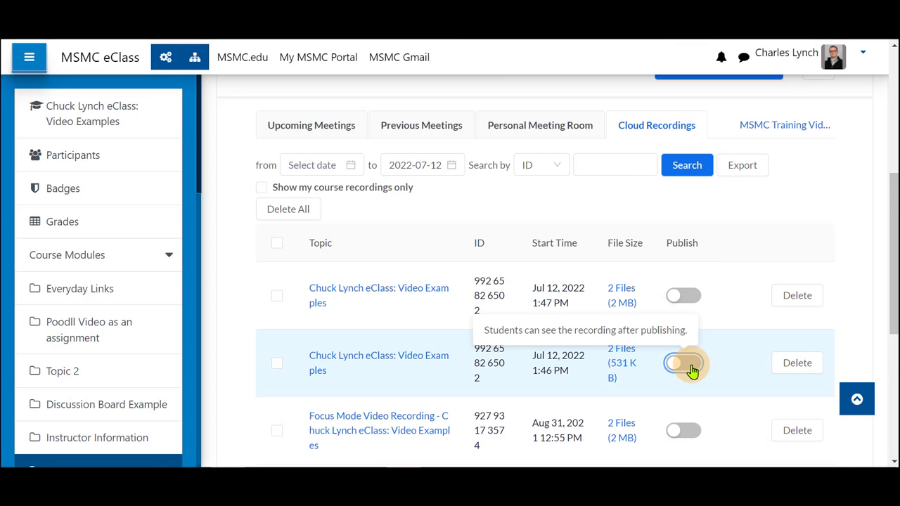
click(683, 363)
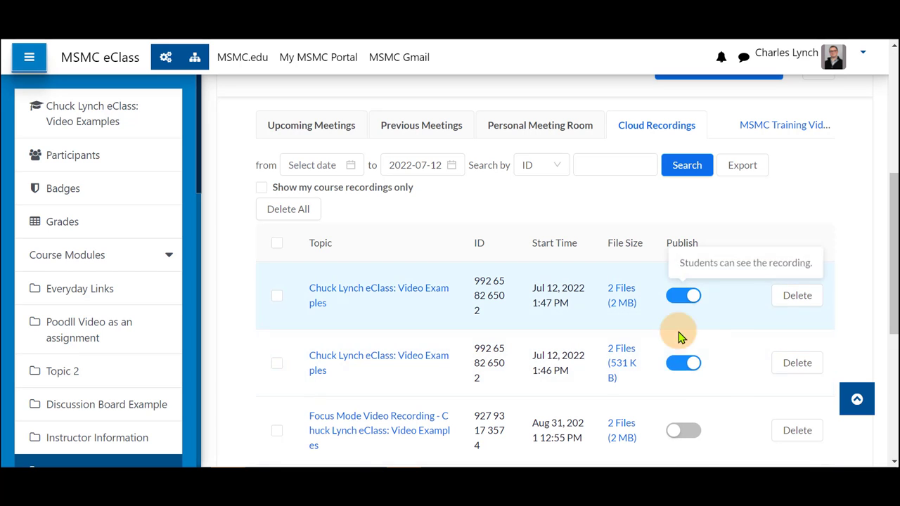
mouse_move(531, 208)
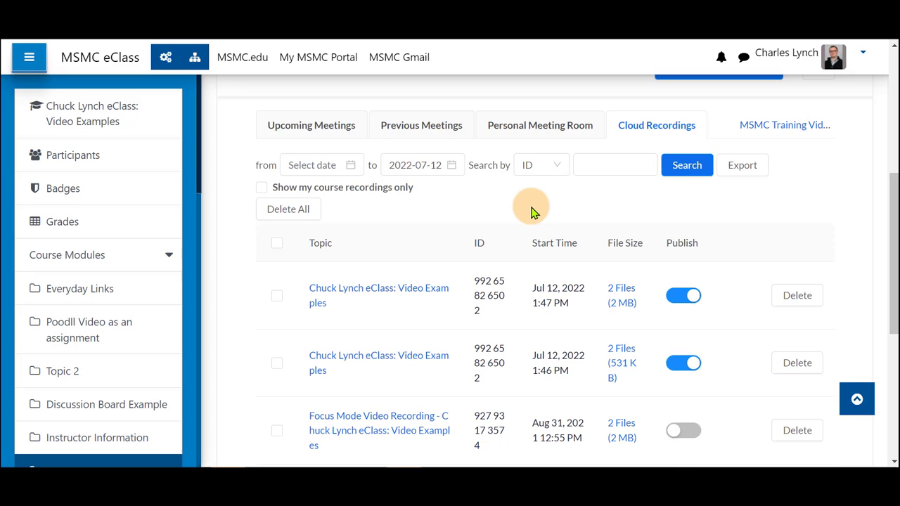
scroll(up, 3)
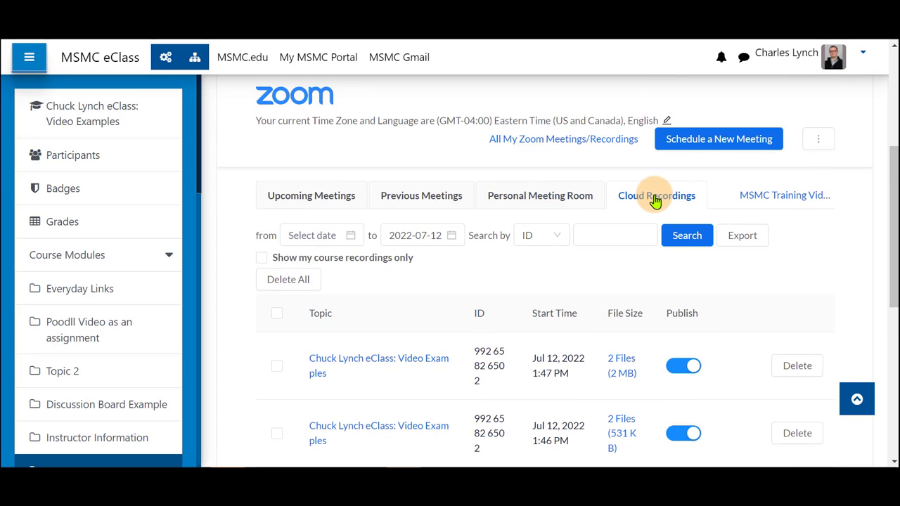